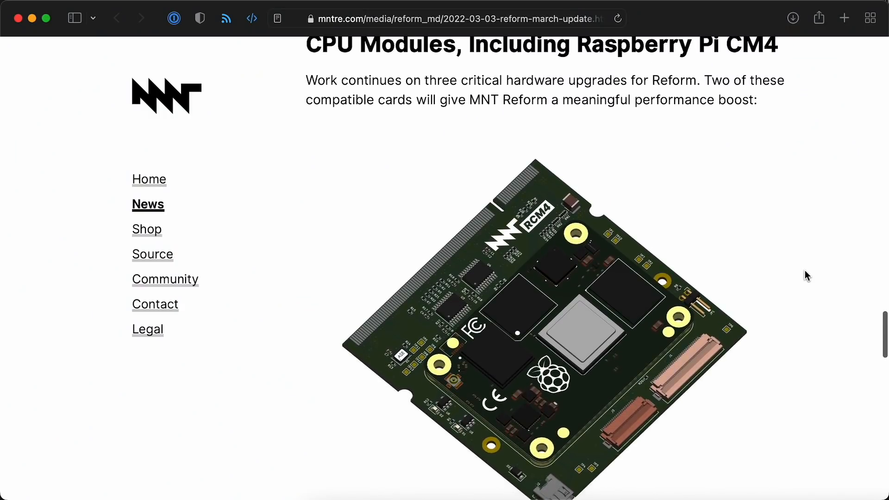
Step: Scroll the MNT Reform update down to the 'CPU Modules, Including Raspberry Pi CM4' section
{"action": "scroll", "scroll_direction": "down", "scroll_amount": 3}
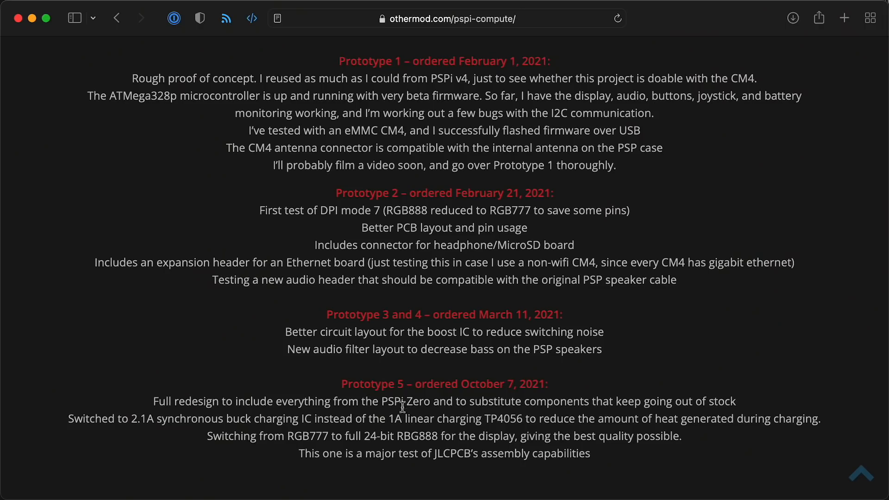
{"action": "mouse_move", "coordinate": [482, 405]}
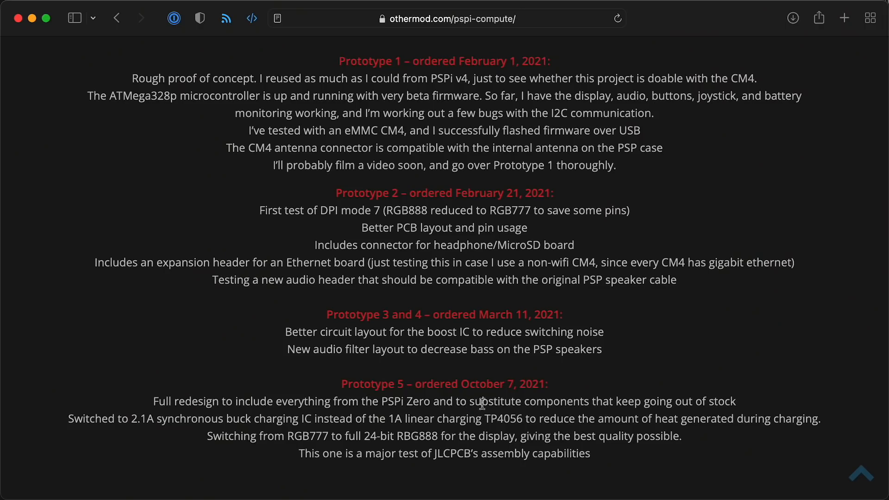
Step: Select the Prototype 5 phrase 'substitute components that keep going out of stock'
{"action": "left_click_drag", "start_coordinate": [471, 402], "coordinate": [735, 402]}
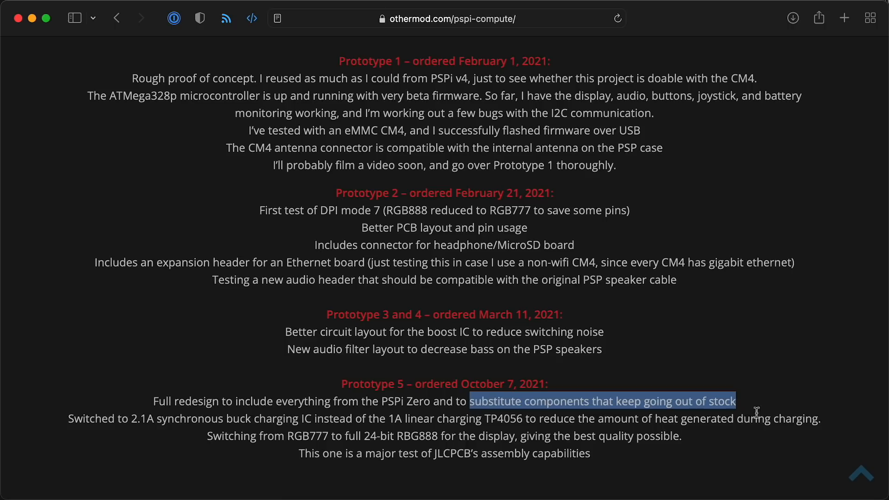
{"action": "mouse_move", "coordinate": [731, 462]}
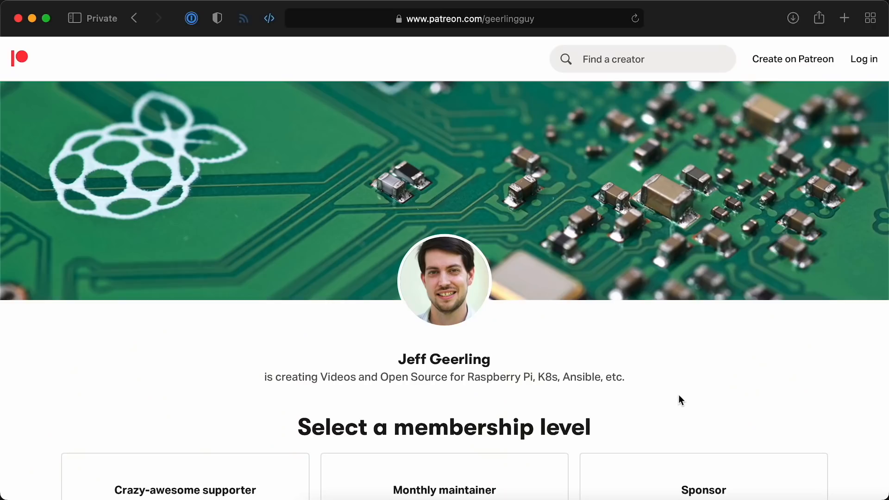
Step: Scroll the Patreon page down to the $10, $30 and $100 monthly membership tiers
{"action": "scroll", "scroll_direction": "down", "scroll_amount": 3}
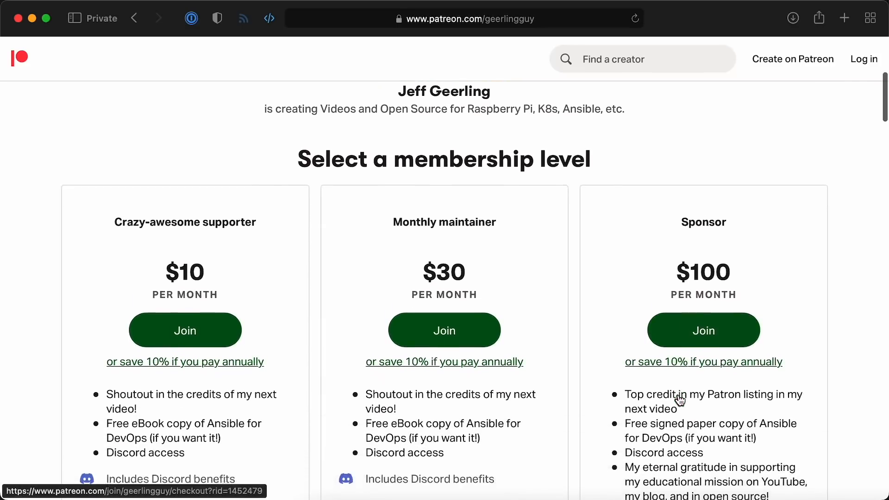
{"action": "scroll", "scroll_direction": "down", "scroll_amount": 3}
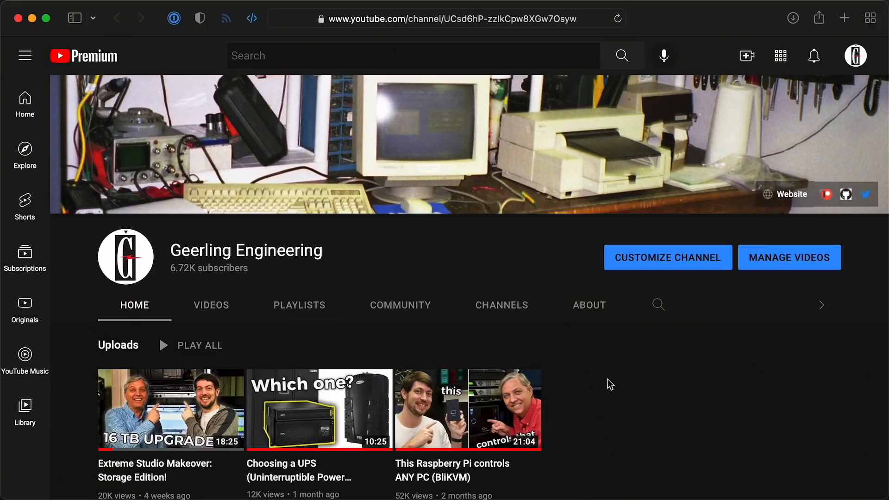
Step: Scroll the Geerling Engineering channel page slightly to reveal the Uploads row
{"action": "scroll", "scroll_direction": "down", "scroll_amount": 3}
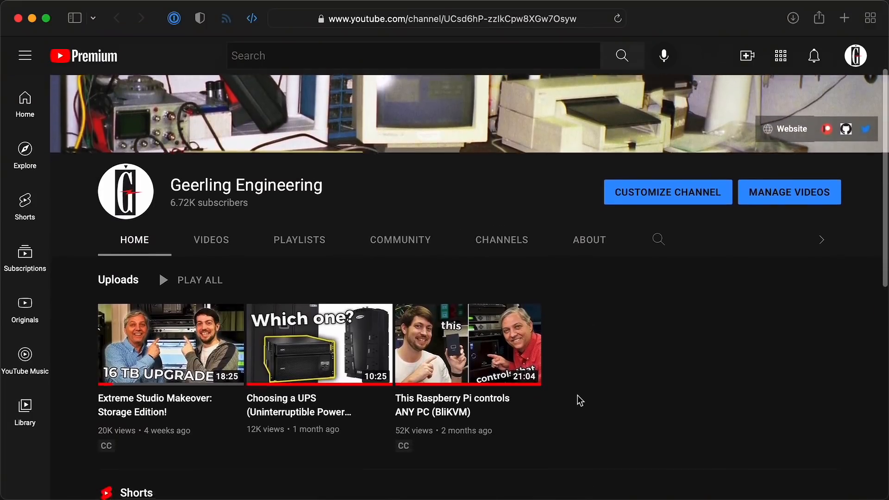